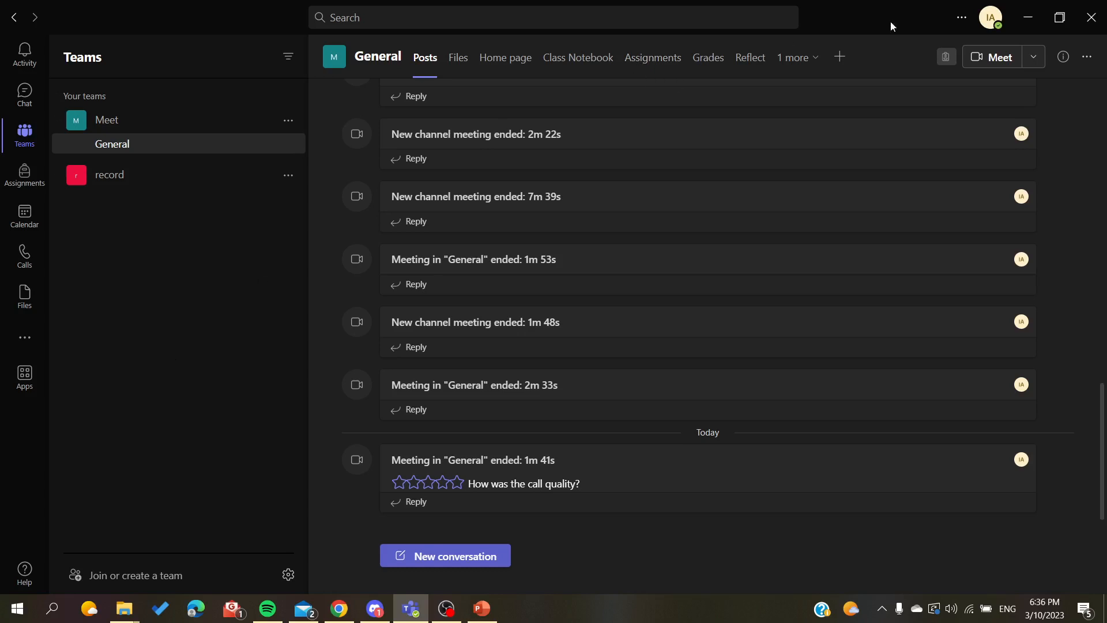
pyautogui.moveTo(996, 57)
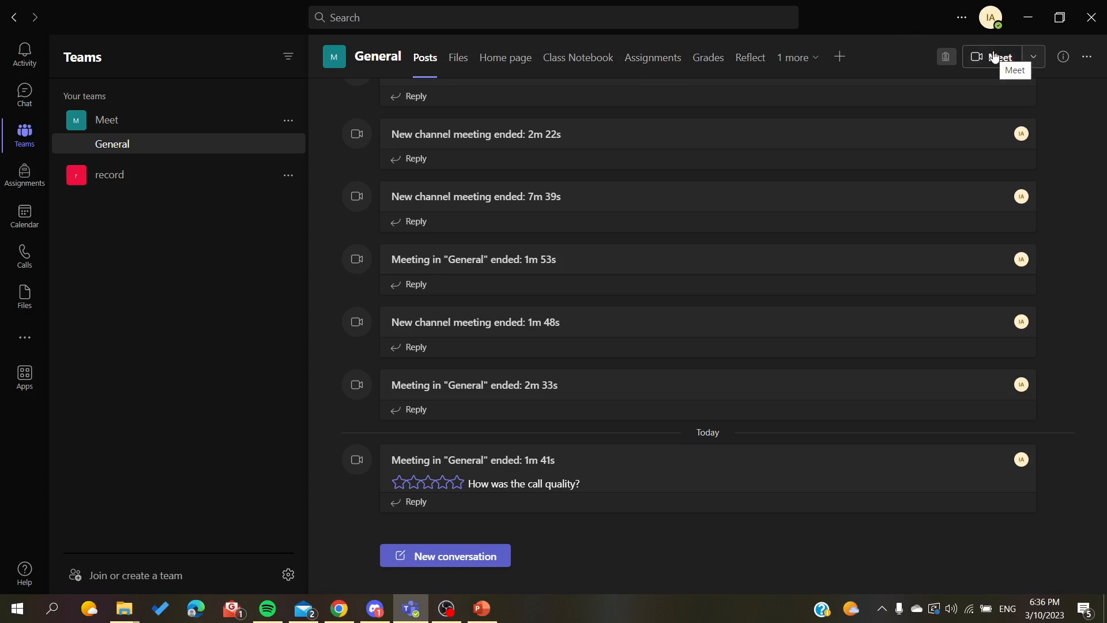
# Start a General channel meeting from the channel header's Meet button, reaching the pre-join audio/video screen
pyautogui.click(996, 56)
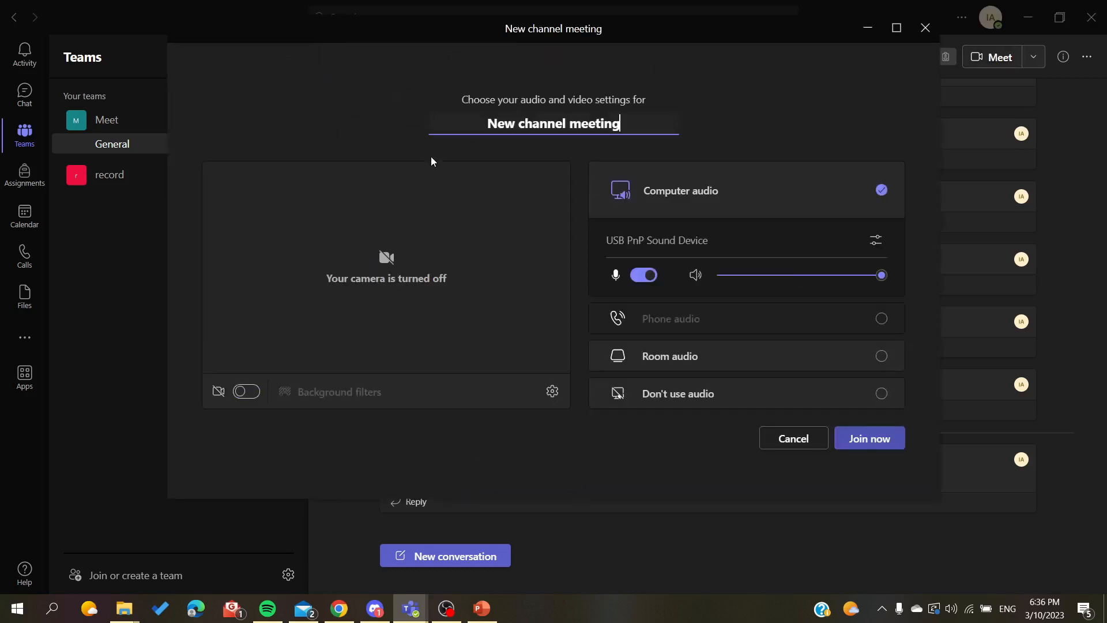
pyautogui.moveTo(869, 438)
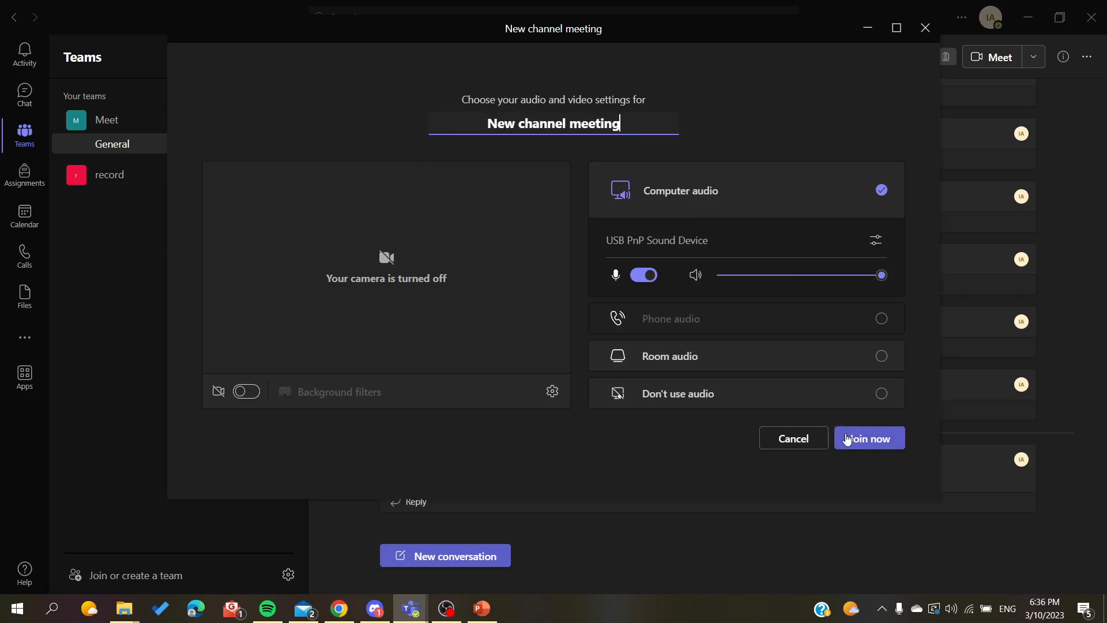
# Join the General channel meeting from the pre-join screen
pyautogui.click(869, 438)
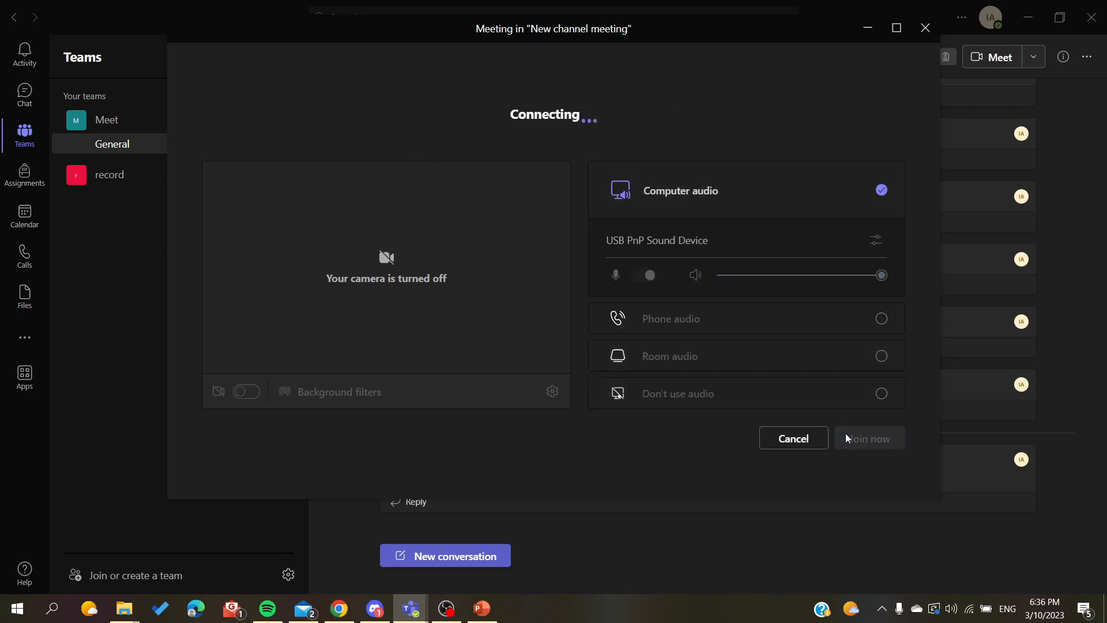
pyautogui.click(869, 438)
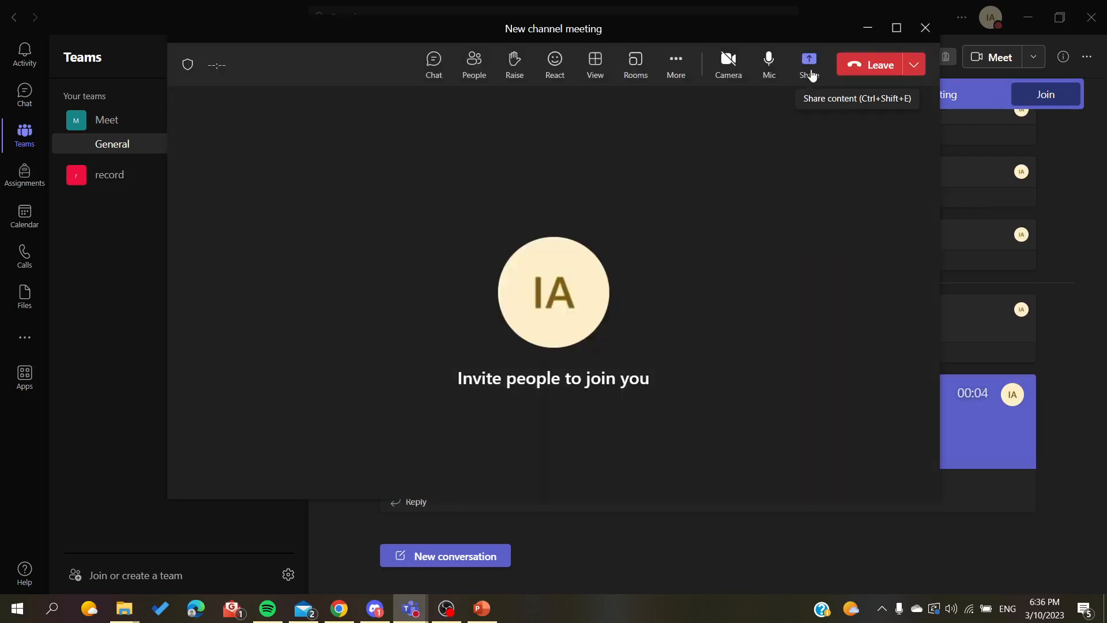
# Open the meeting's Share panel and switch on Include computer sound
pyautogui.click(809, 60)
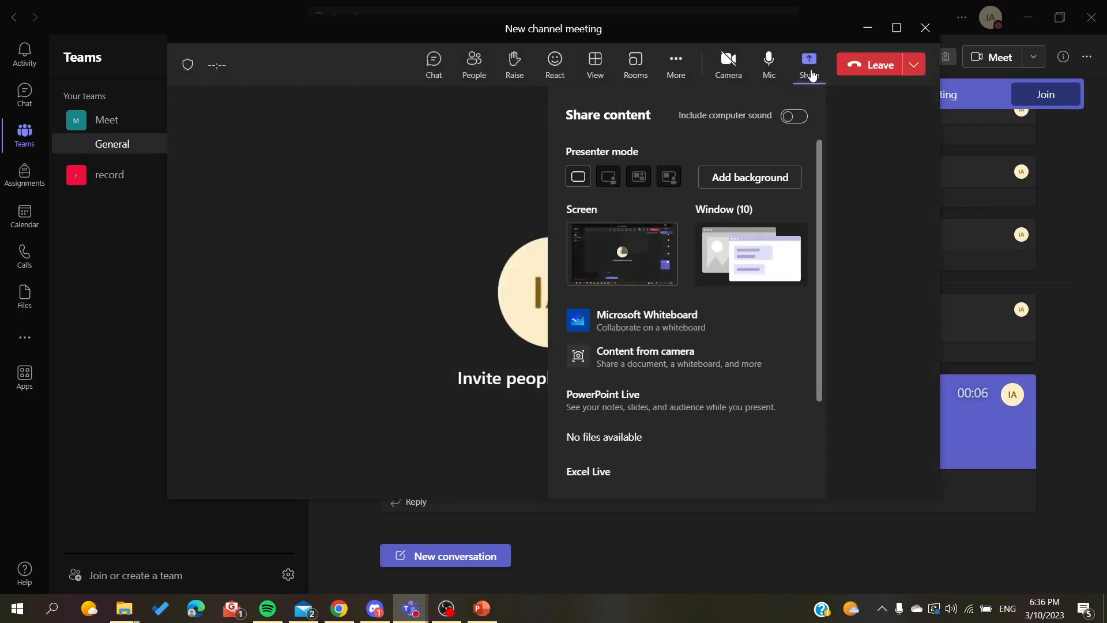
pyautogui.moveTo(692, 265)
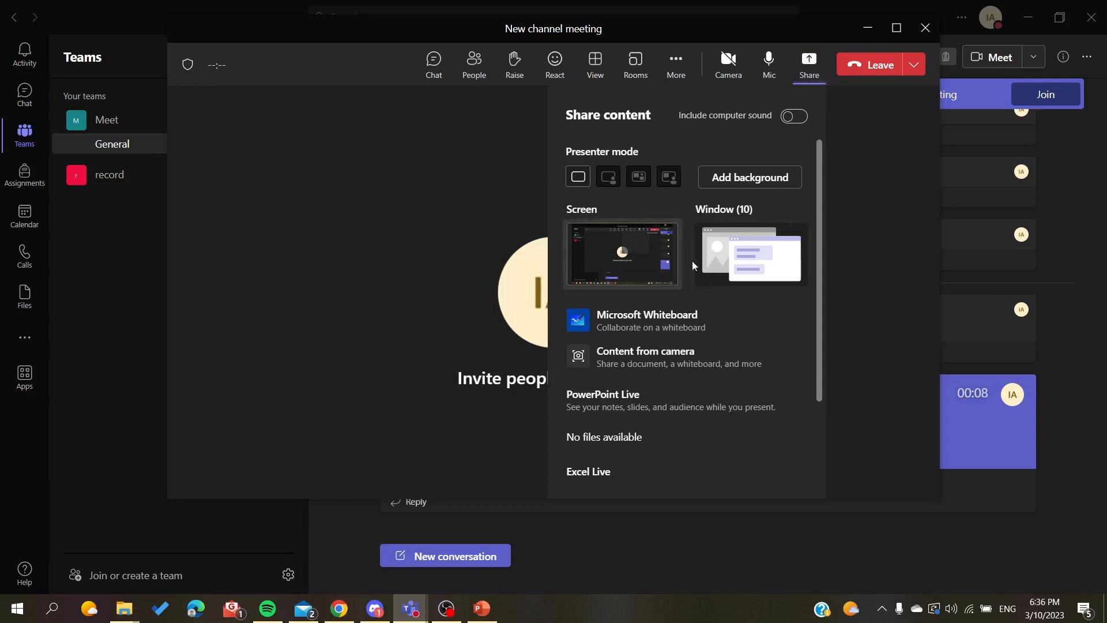
pyautogui.moveTo(721, 258)
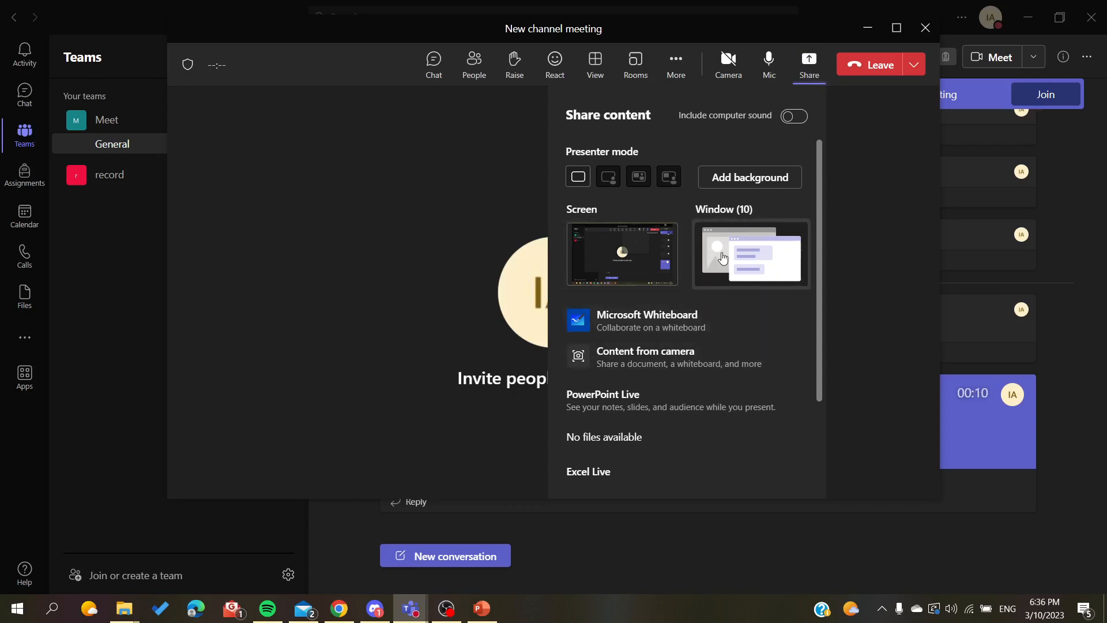
pyautogui.moveTo(623, 254)
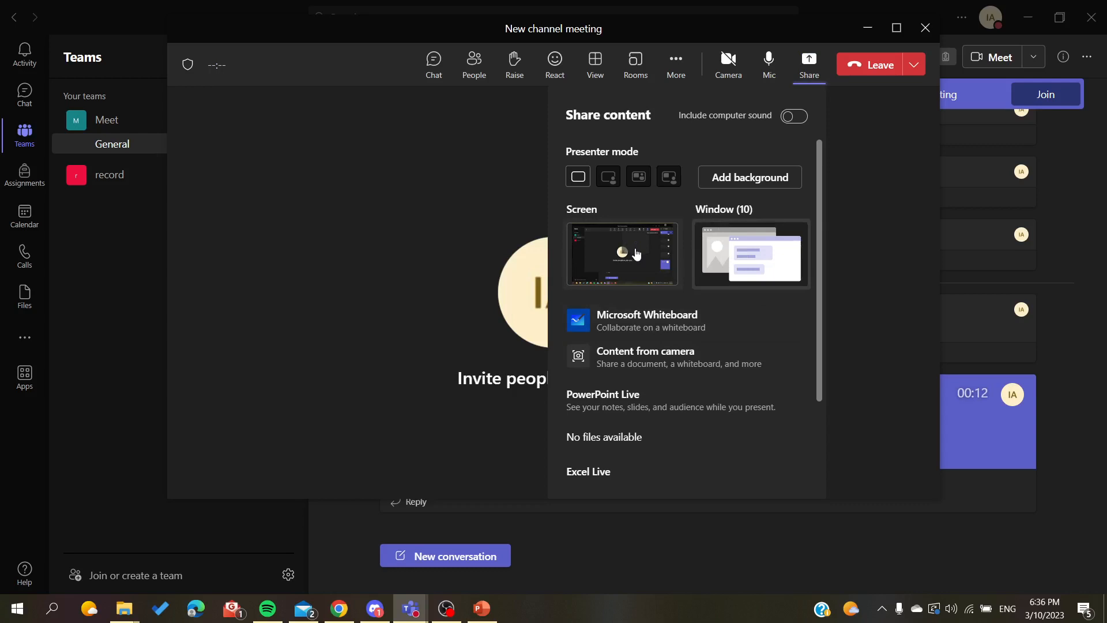
pyautogui.moveTo(616, 224)
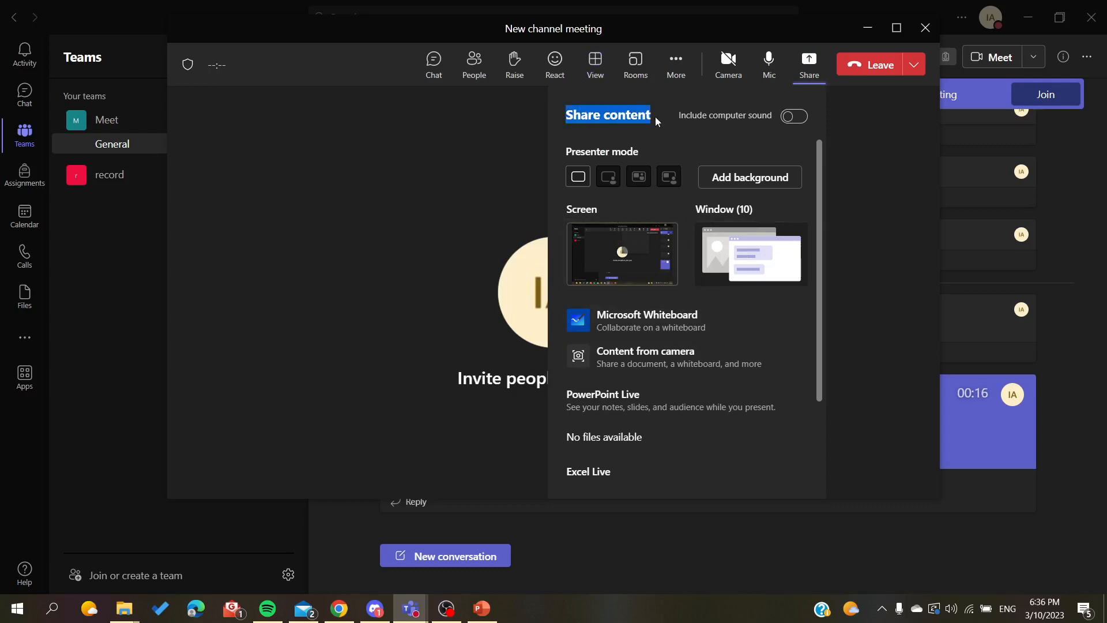
pyautogui.moveTo(679, 135)
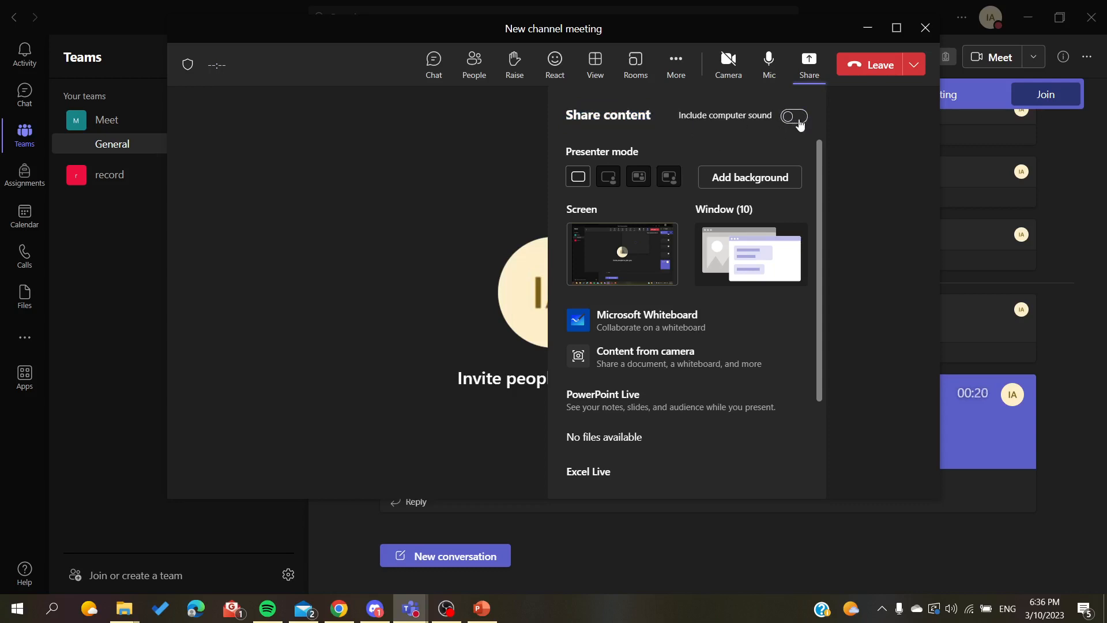
pyautogui.click(793, 116)
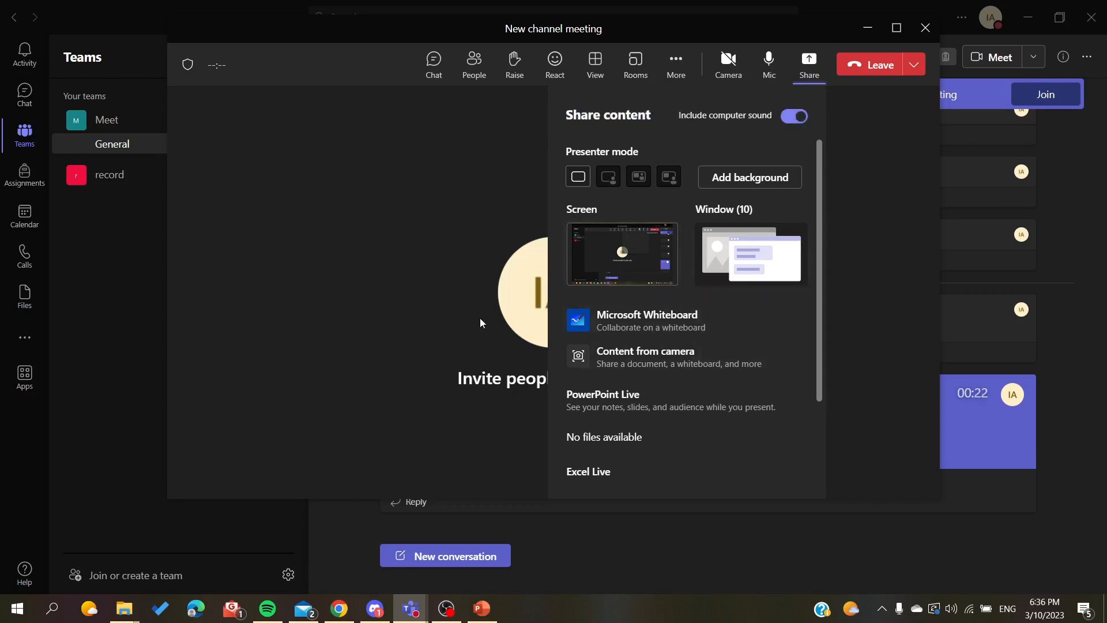
pyautogui.moveTo(295, 252)
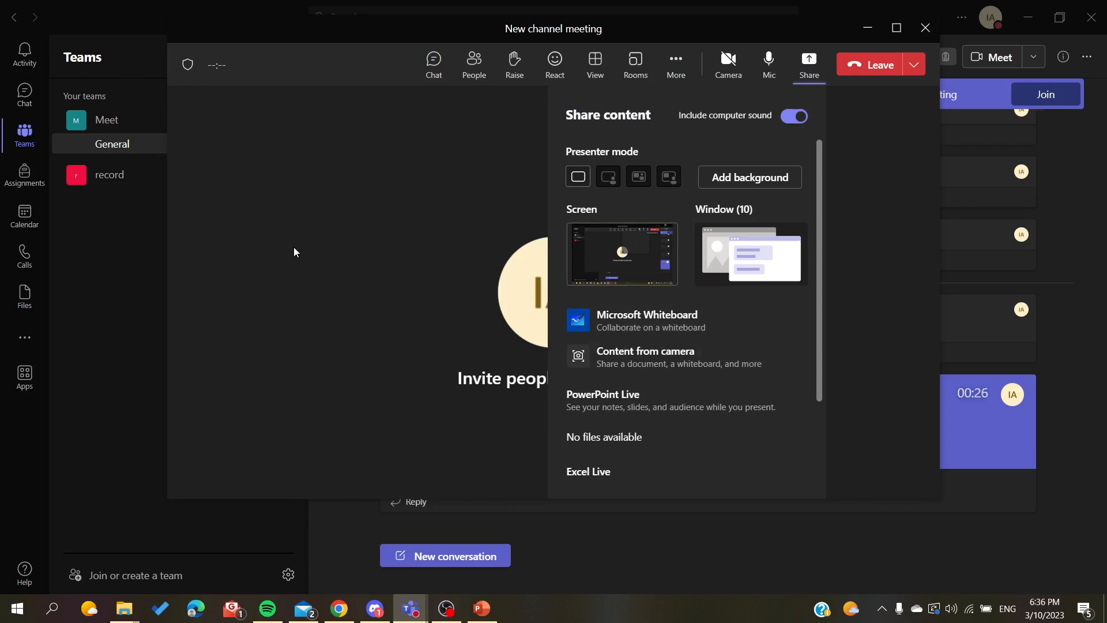
pyautogui.moveTo(360, 228)
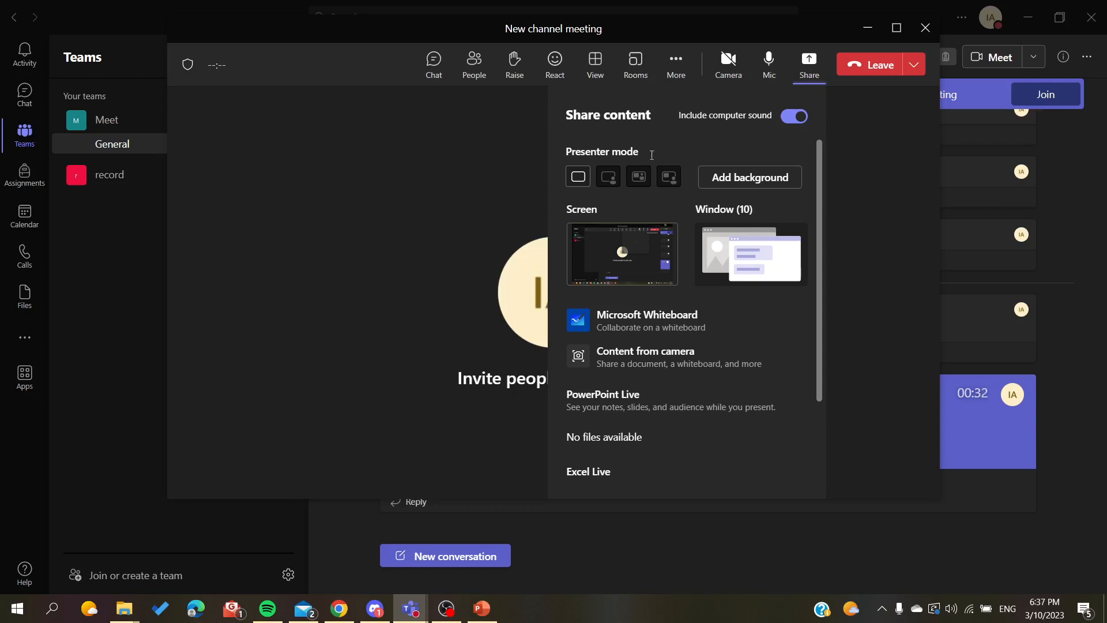
pyautogui.moveTo(755, 255)
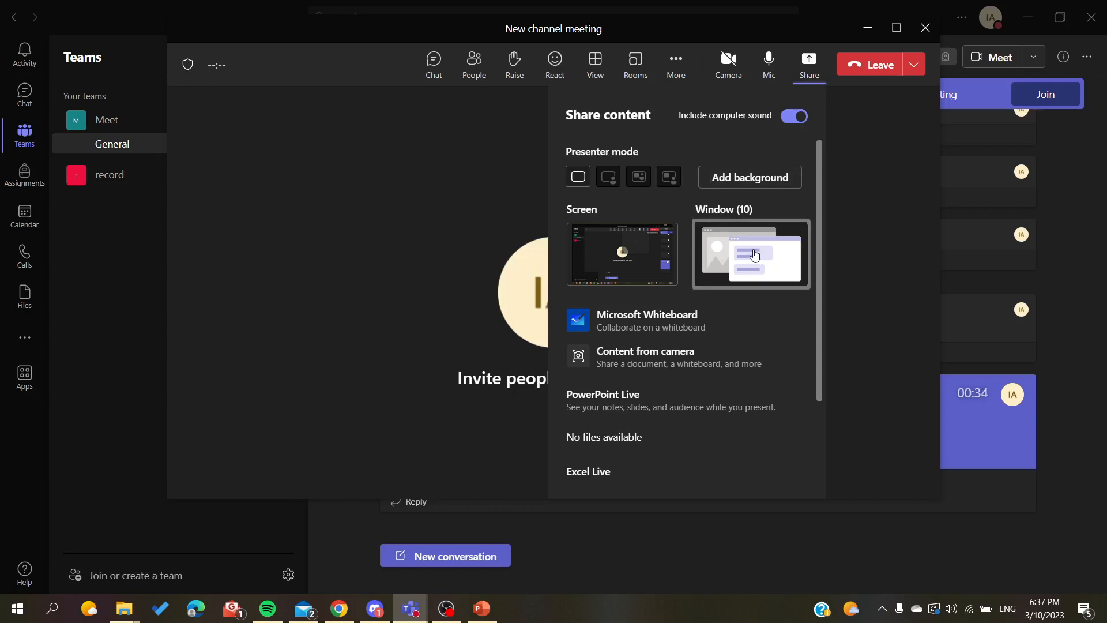
# Browse the window list, return, and share the entire Screen
pyautogui.click(749, 254)
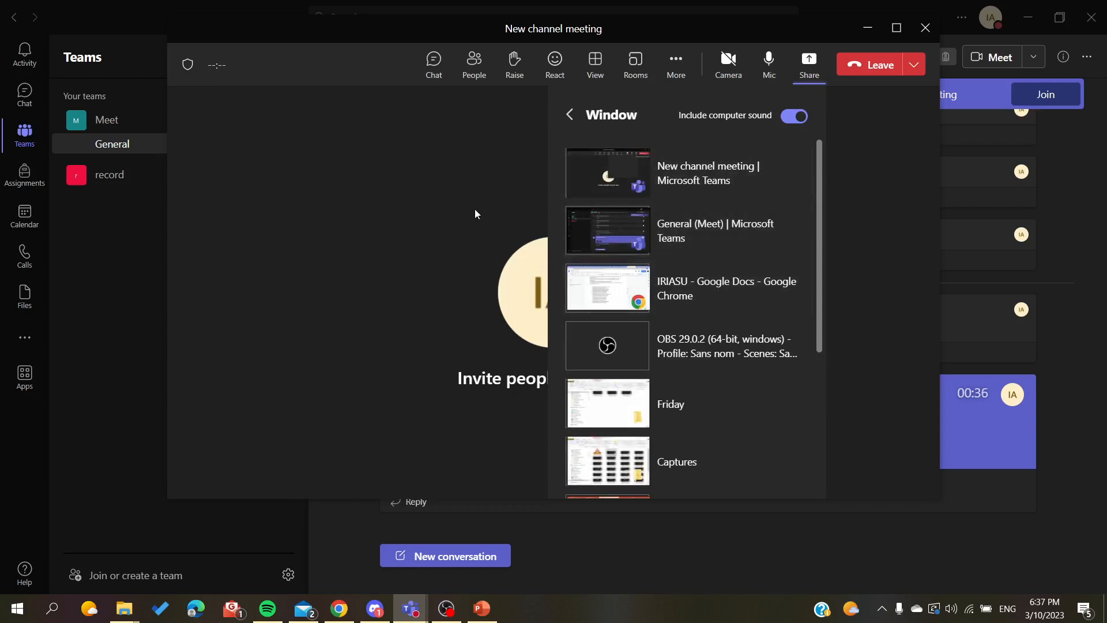
pyautogui.click(570, 114)
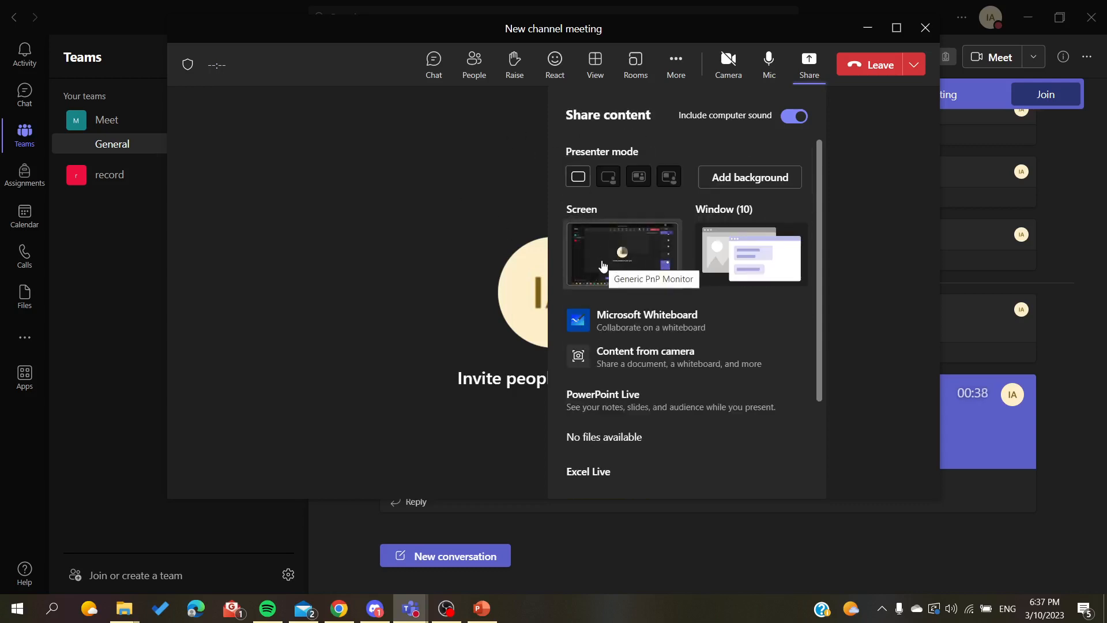
pyautogui.click(622, 255)
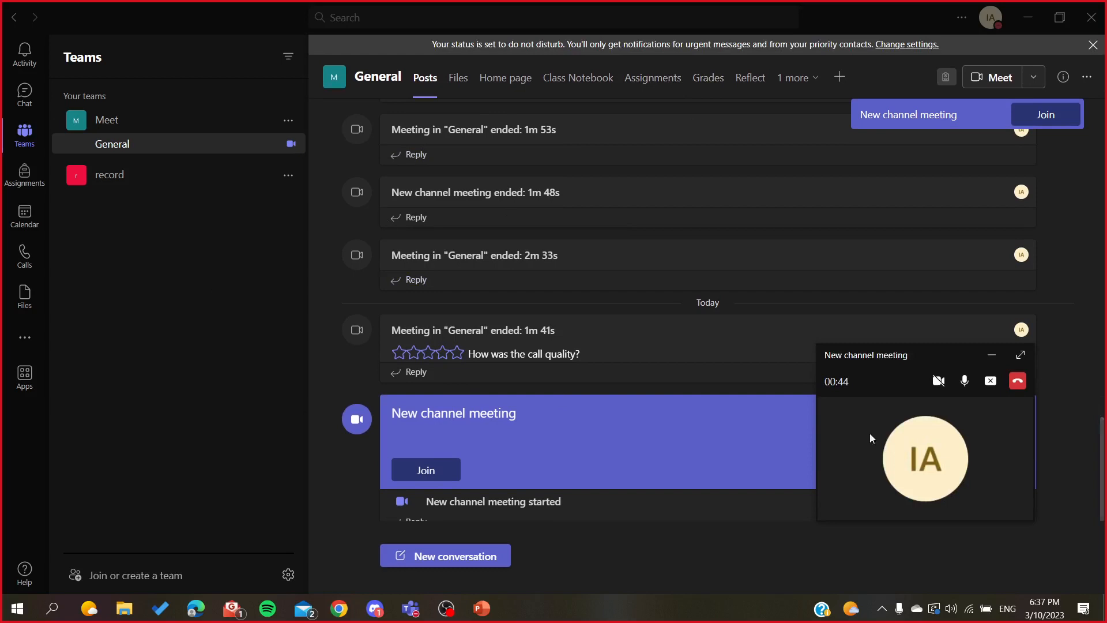
pyautogui.moveTo(710, 418)
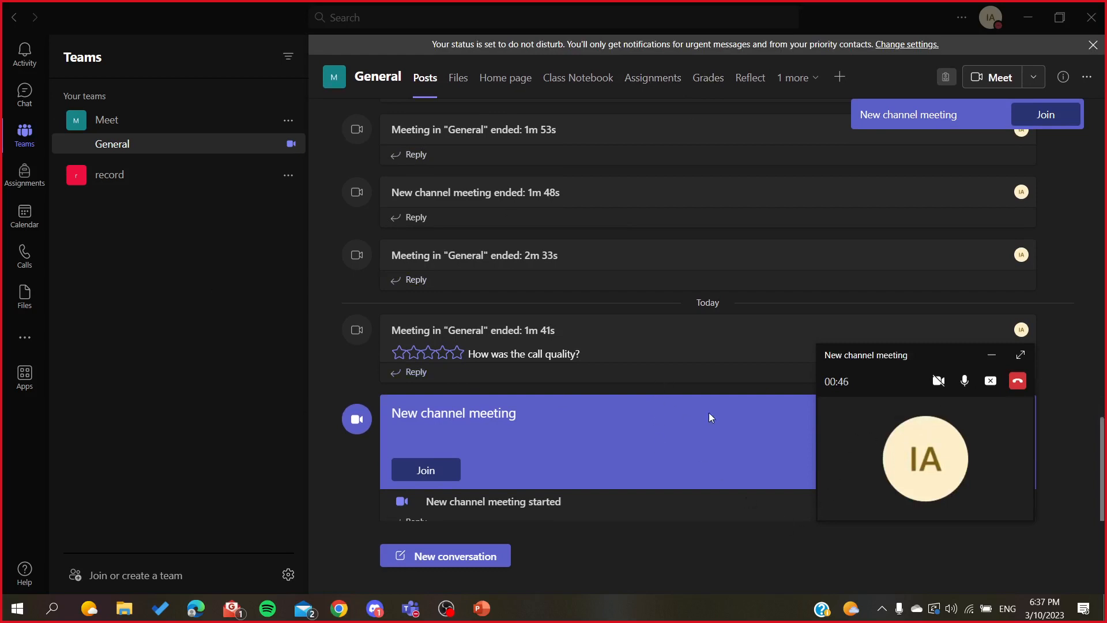
pyautogui.moveTo(1018, 381)
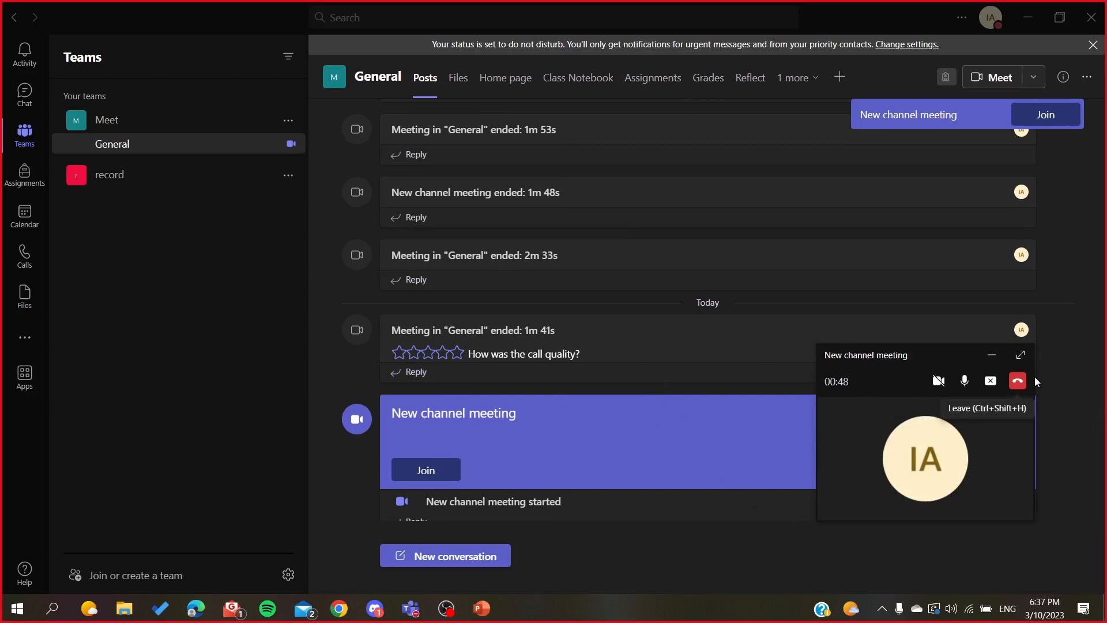
# Stop screen sharing, review the Share panel, then end the meeting for everyone
pyautogui.click(1020, 355)
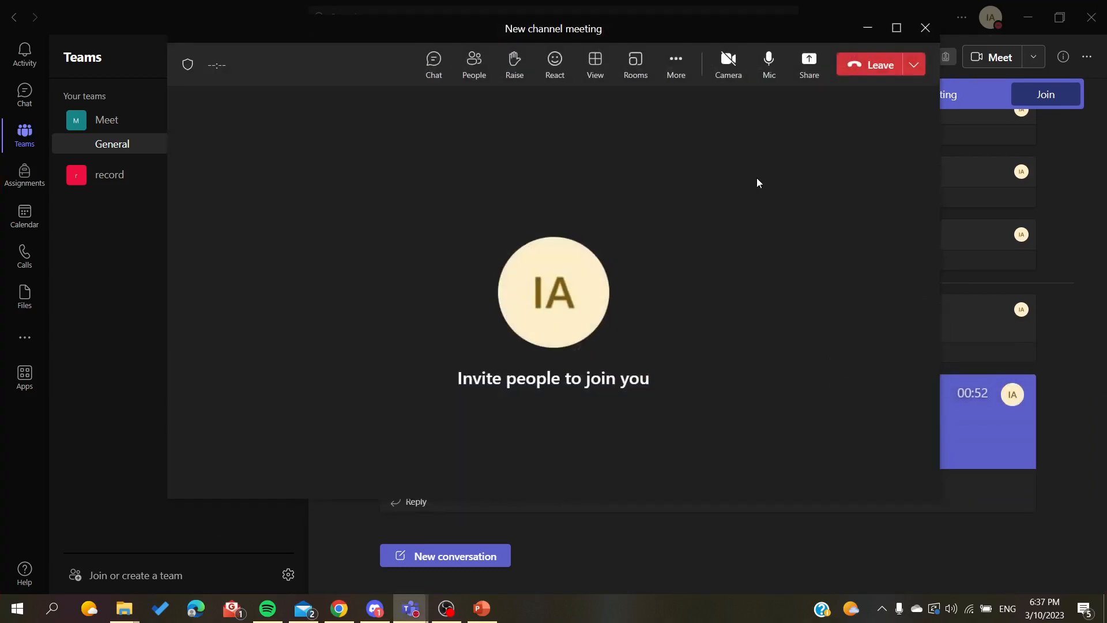
pyautogui.moveTo(793, 64)
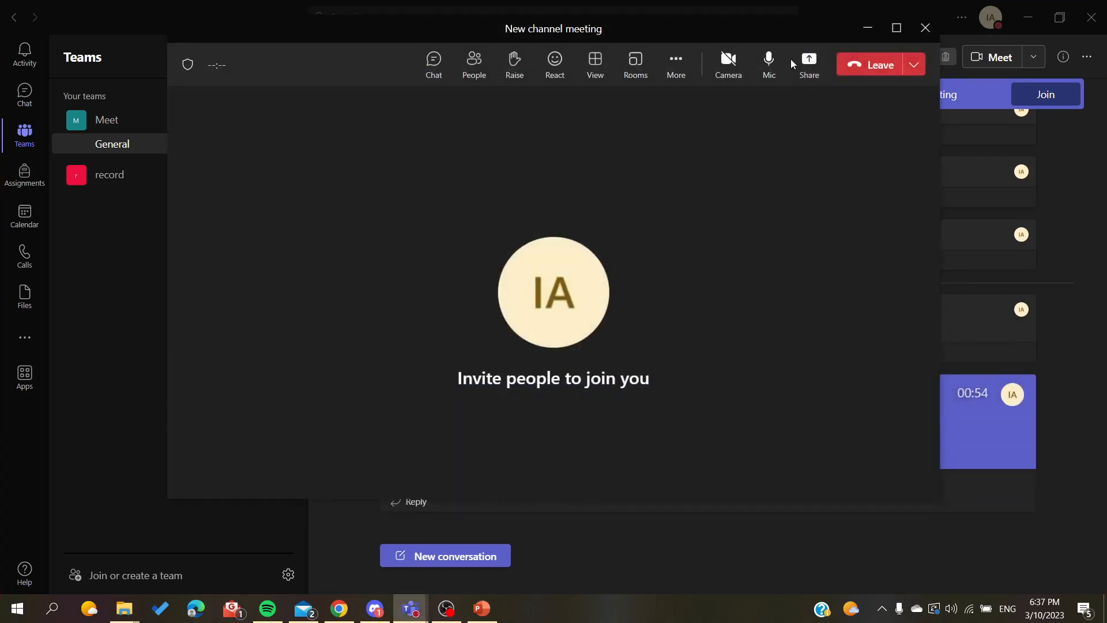
pyautogui.click(809, 62)
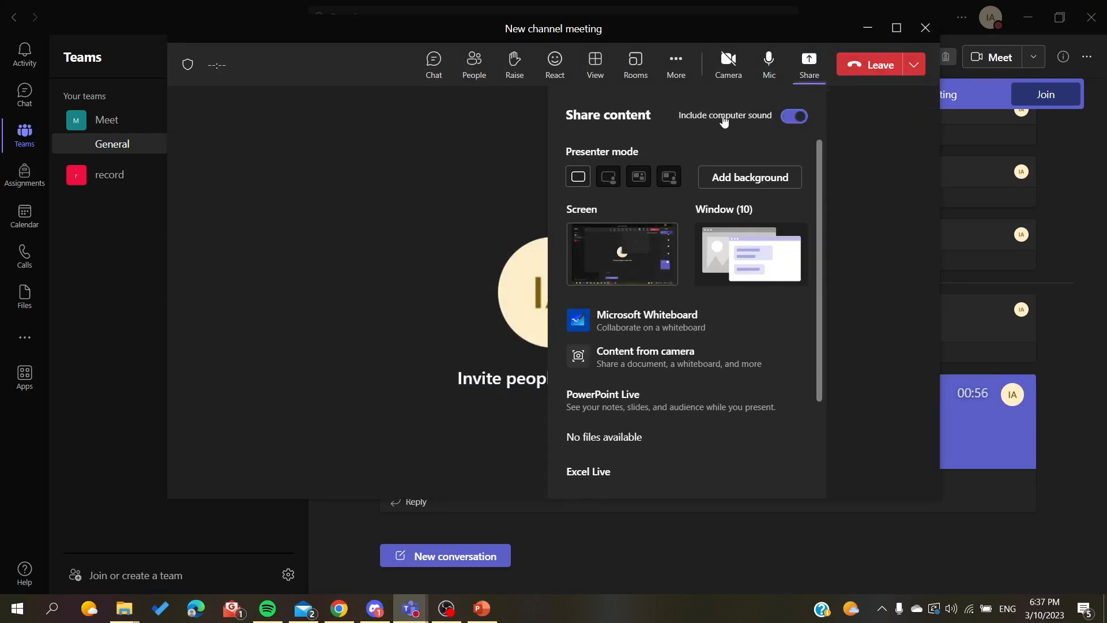
pyautogui.moveTo(757, 126)
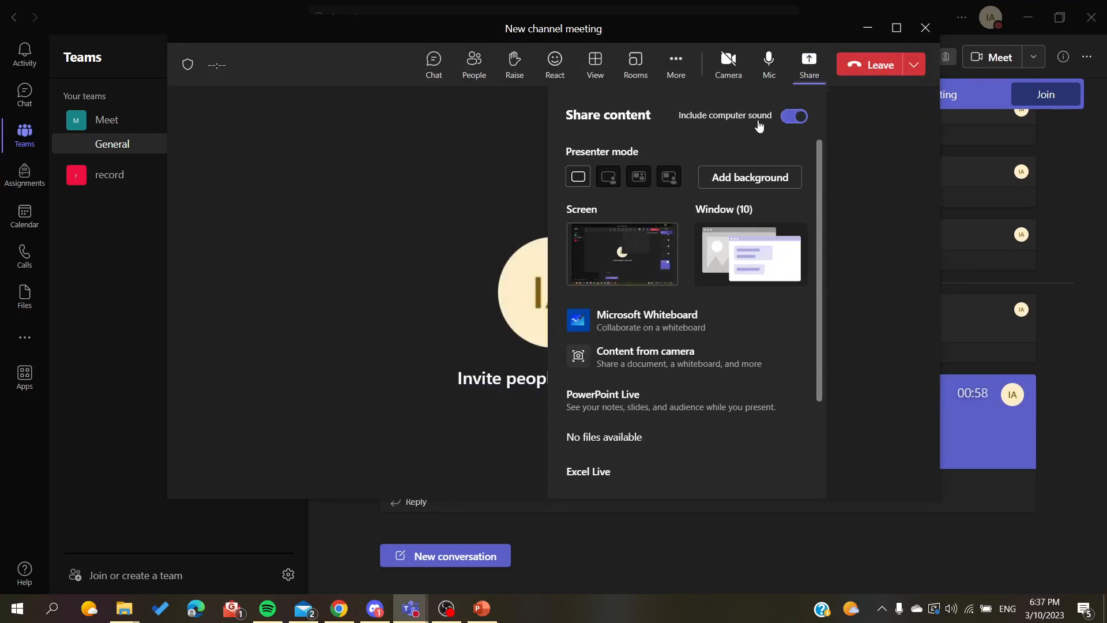
pyautogui.scroll(-3)
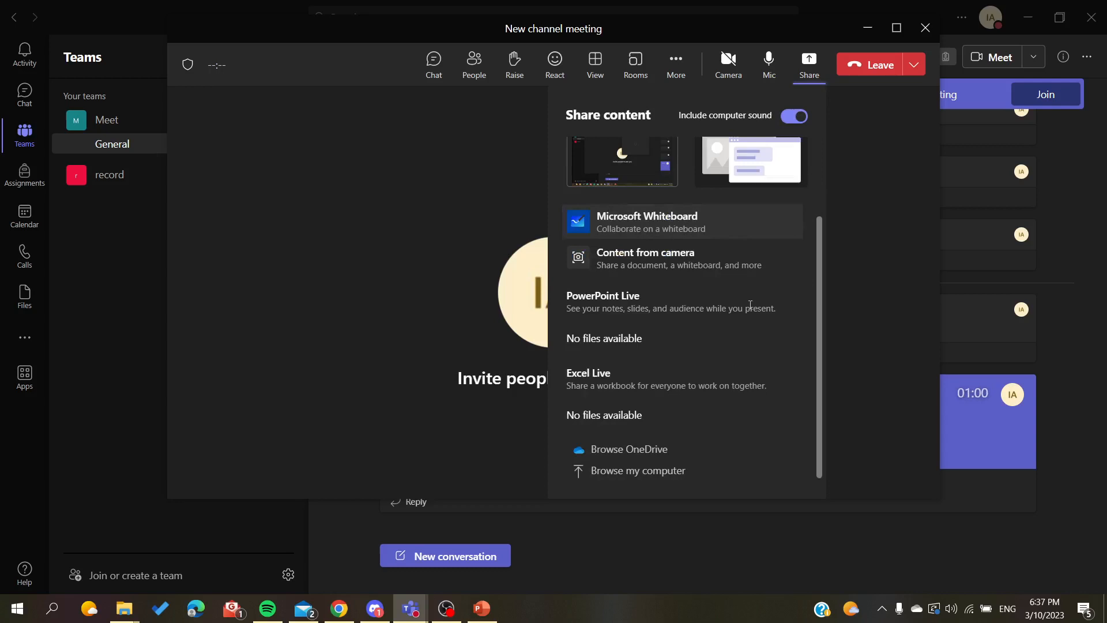
pyautogui.moveTo(447, 243)
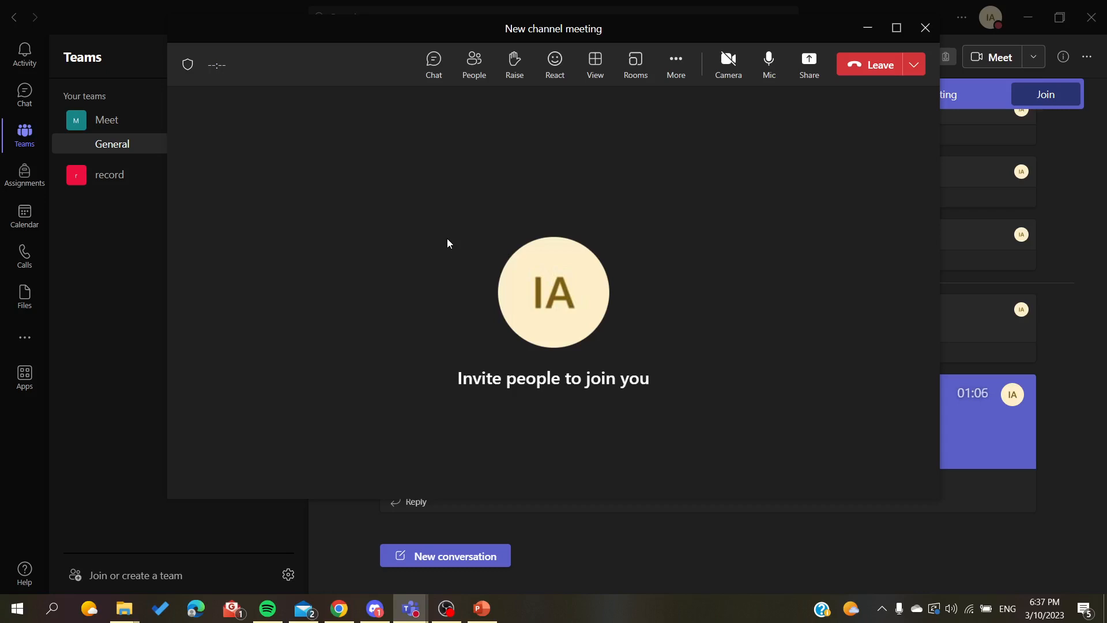
pyautogui.moveTo(897, 29)
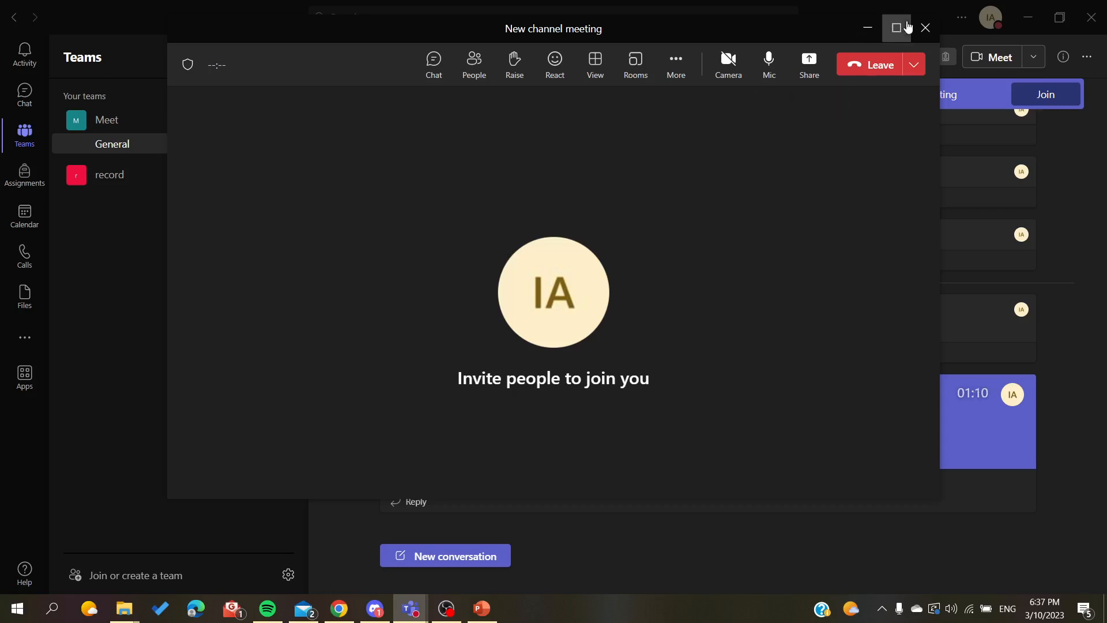
pyautogui.click(874, 64)
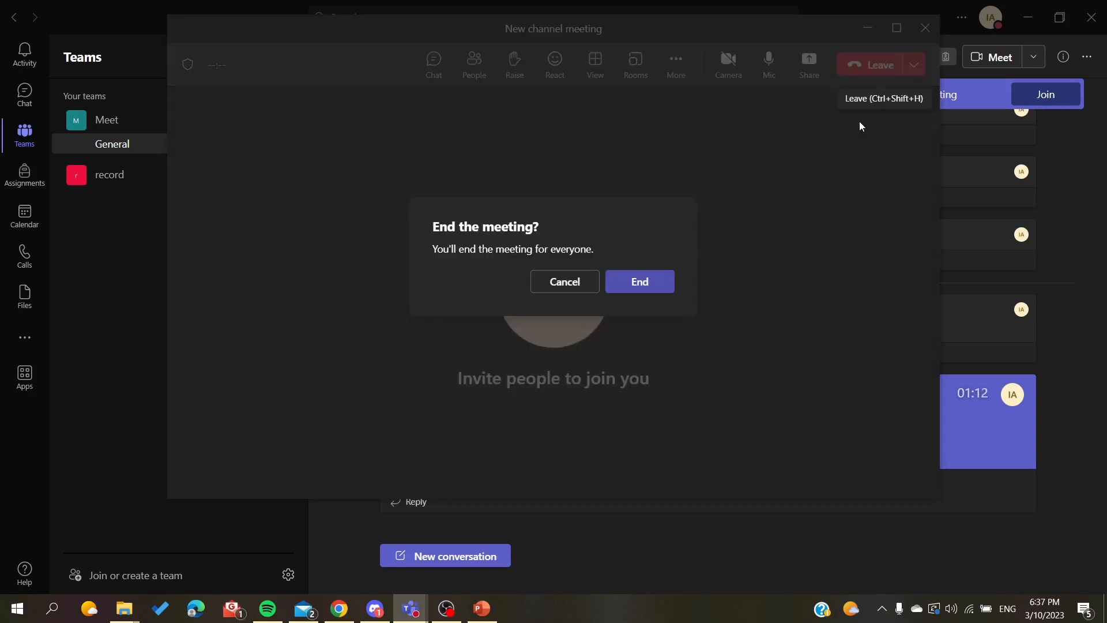
pyautogui.click(639, 281)
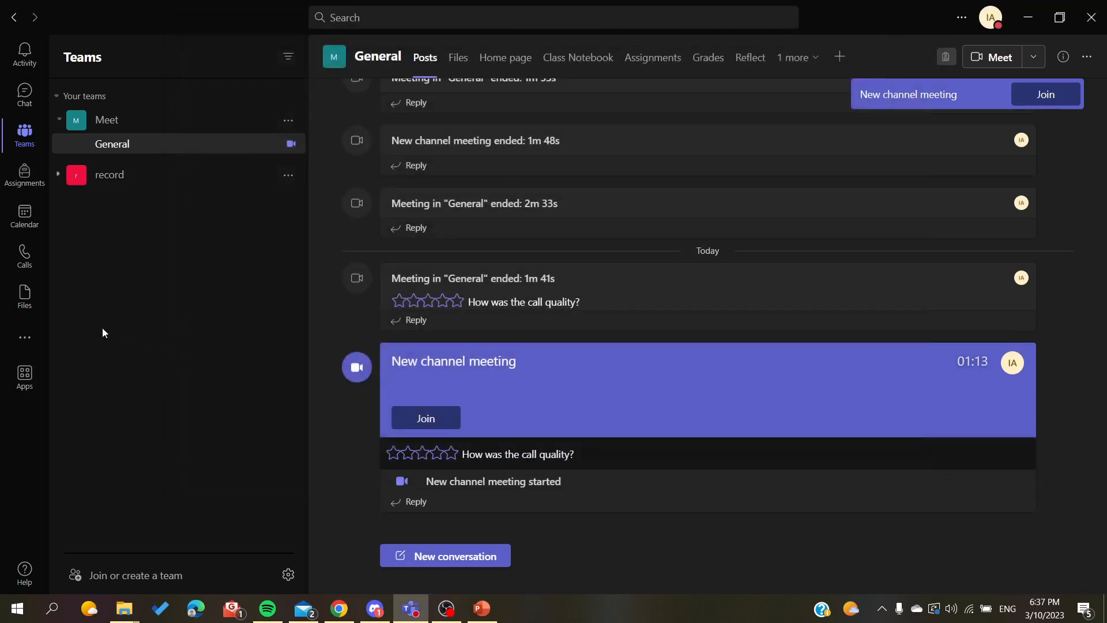